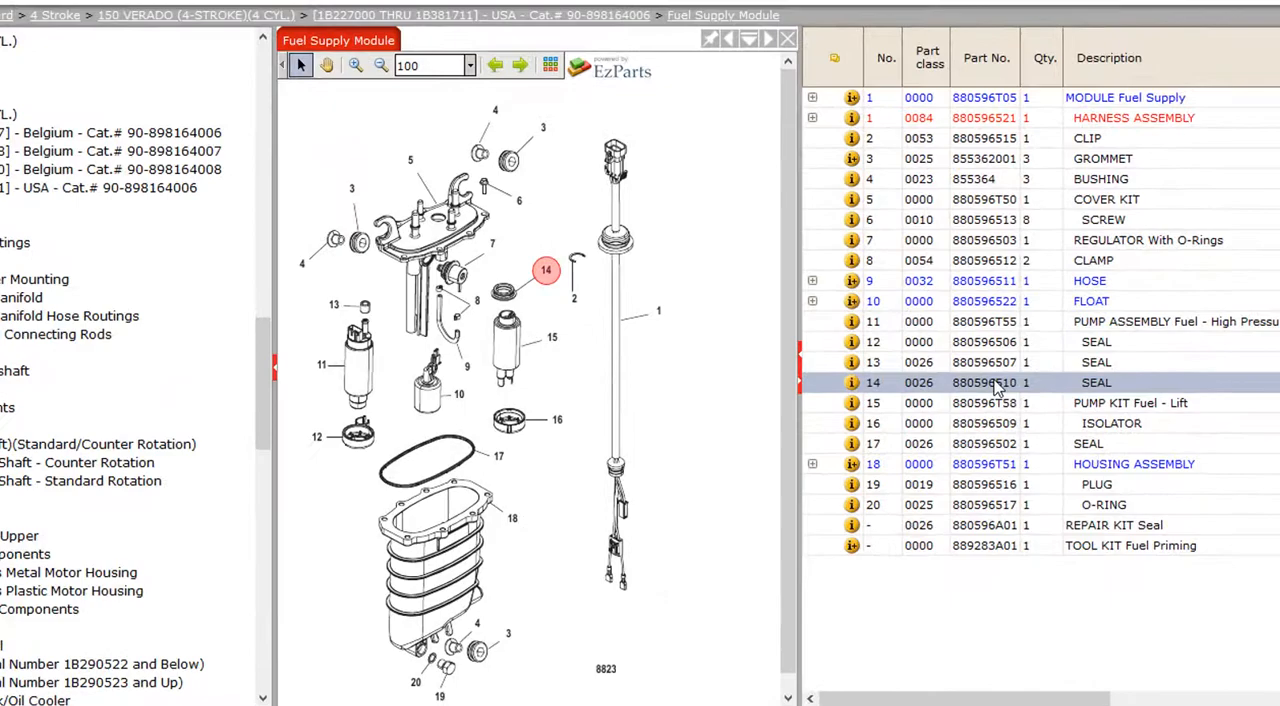
Step: Add the item 14 seal and one lift pump kit 880596T58 to the Commander pick list
right_click(1000, 382)
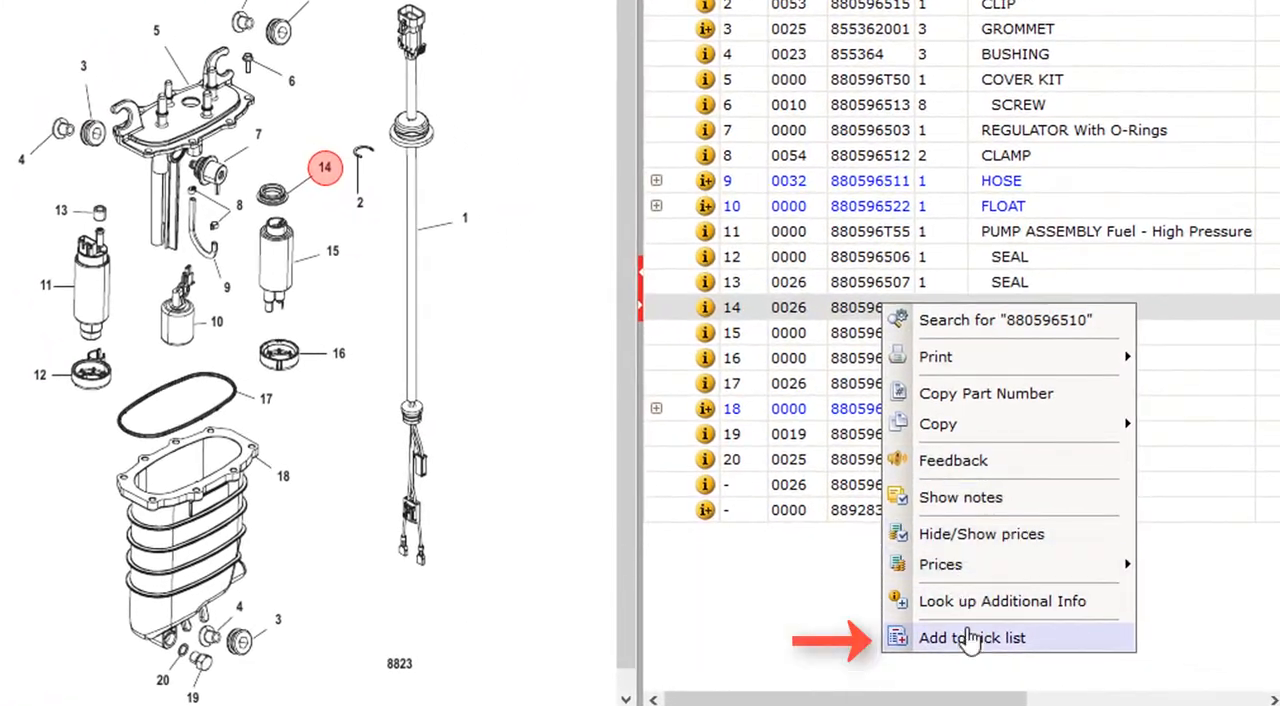
left_click(971, 637)
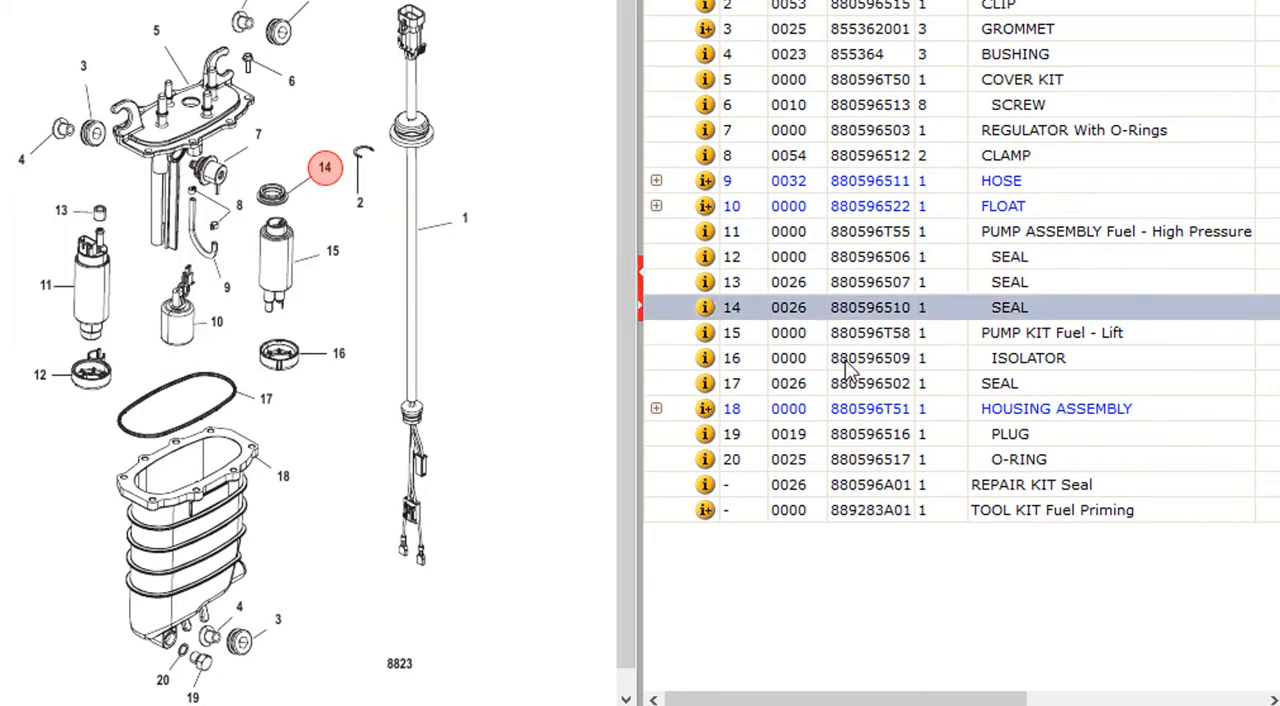
right_click(870, 332)
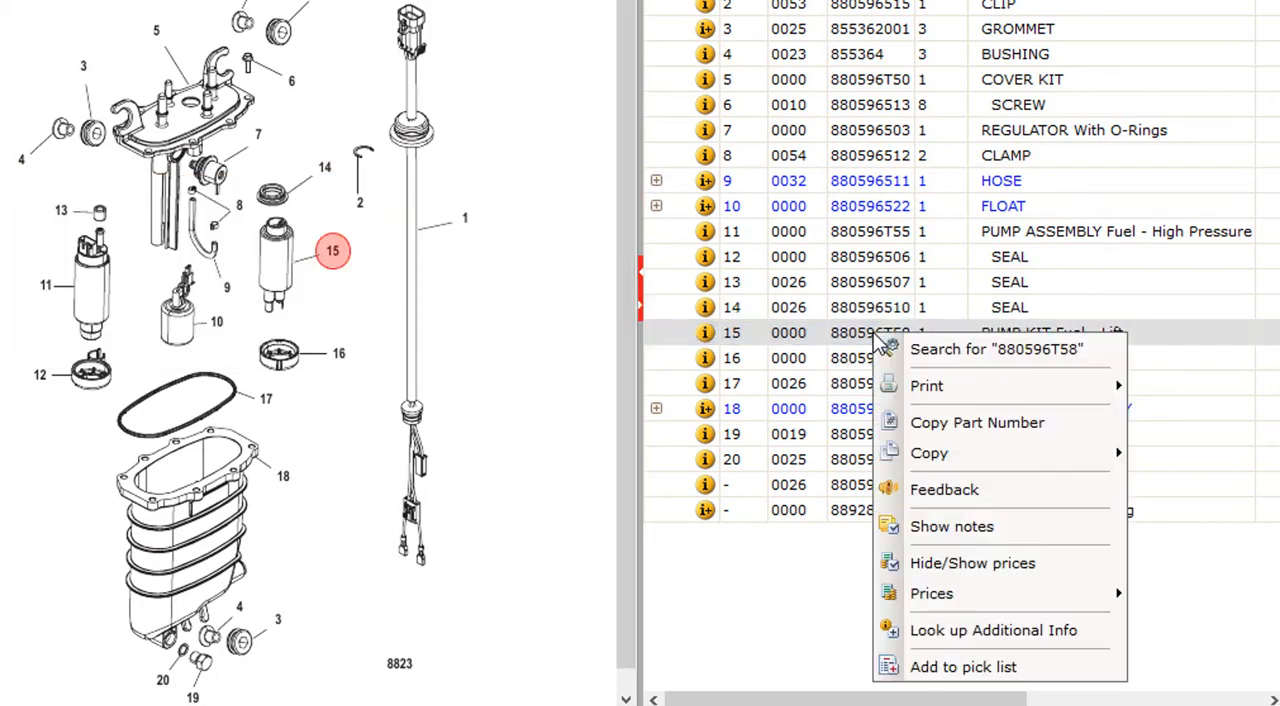
mouse_move(931, 593)
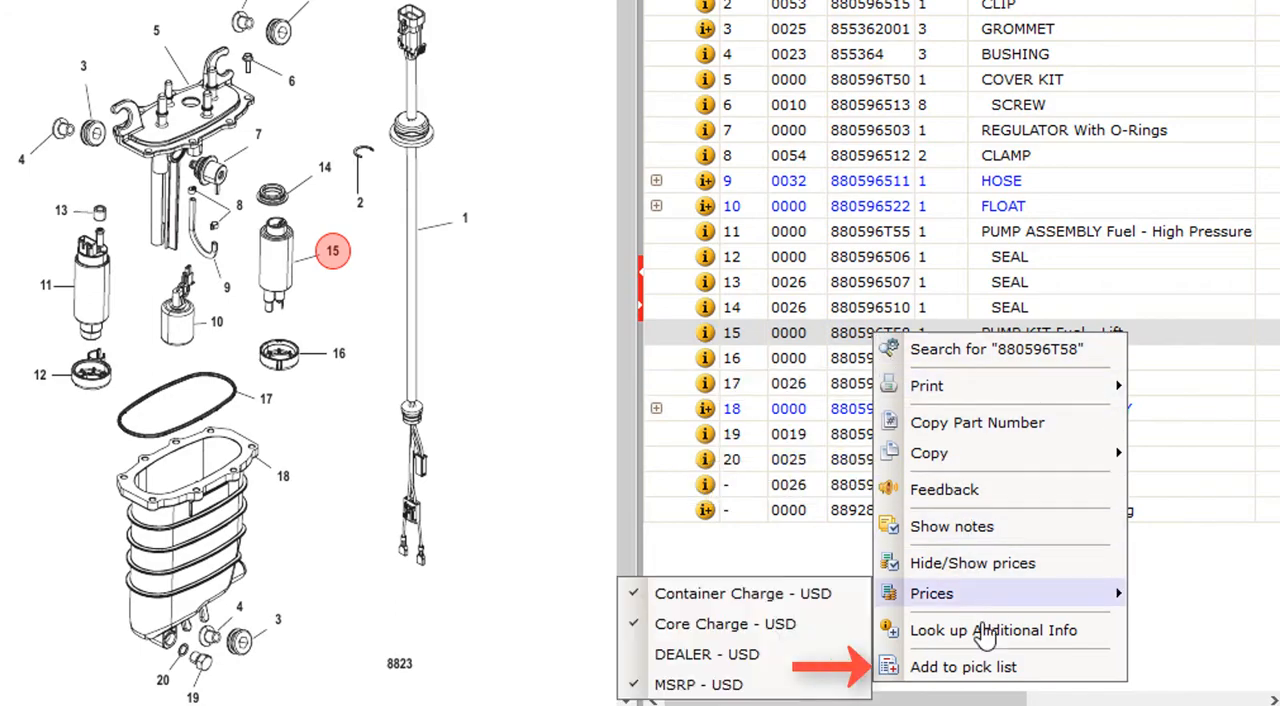
left_click(962, 667)
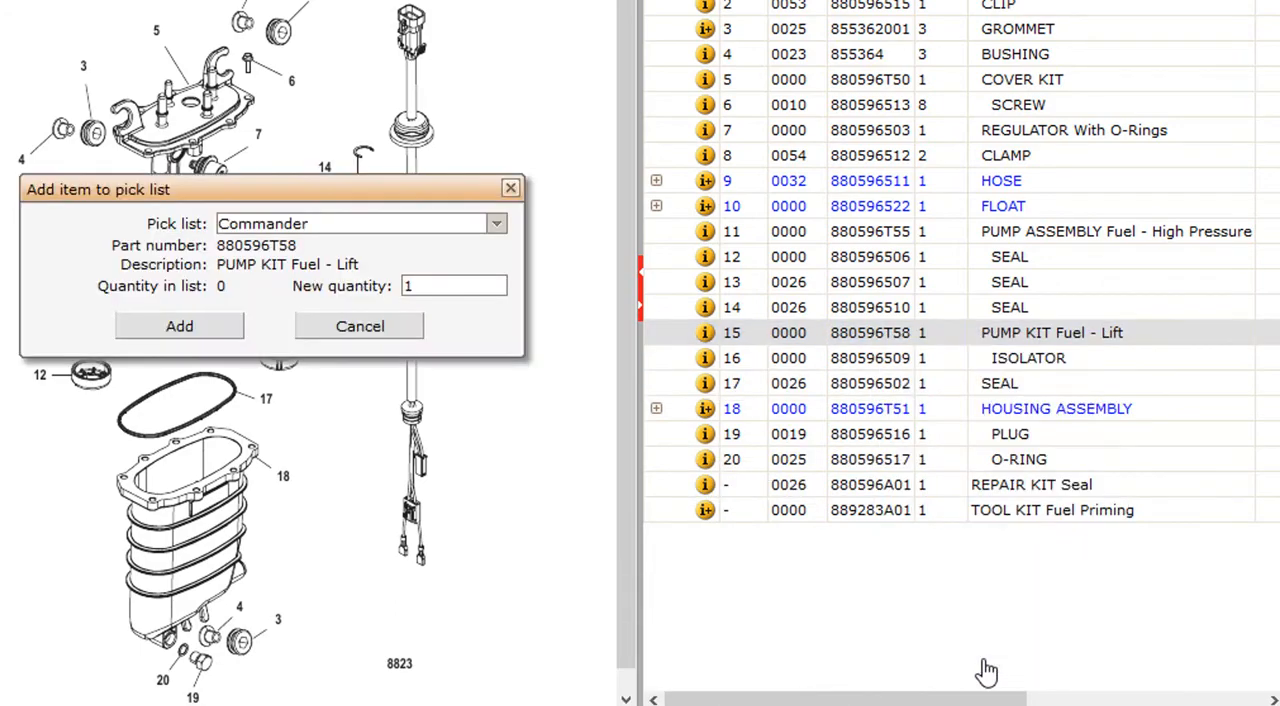
mouse_move(179, 326)
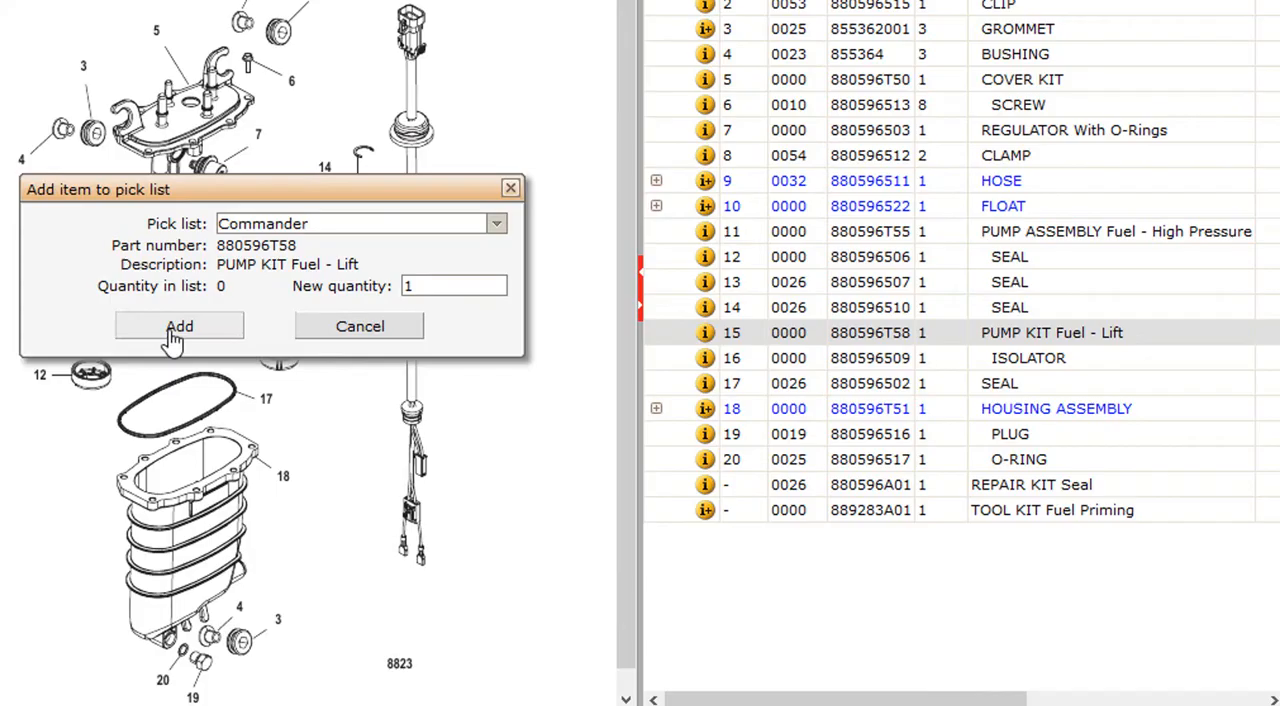
left_click(179, 326)
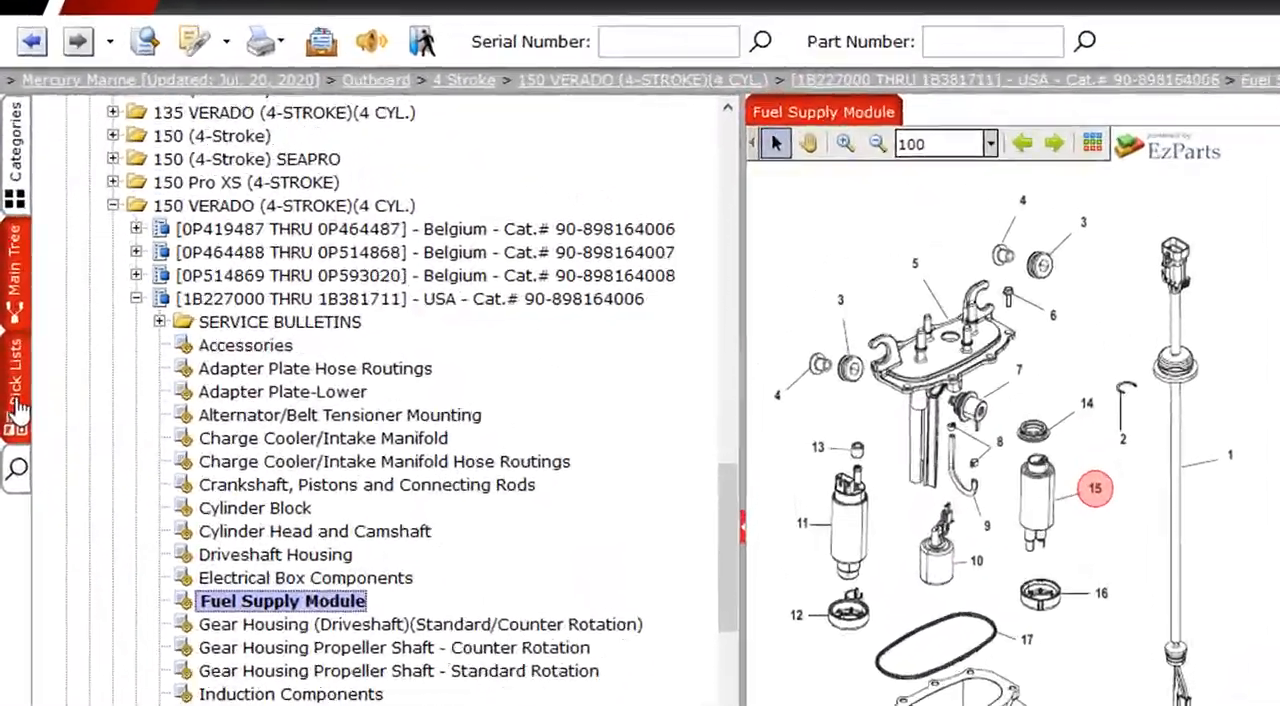
Step: Show the saved pick lists in the Mercury EzParts side tab
left_click(17, 390)
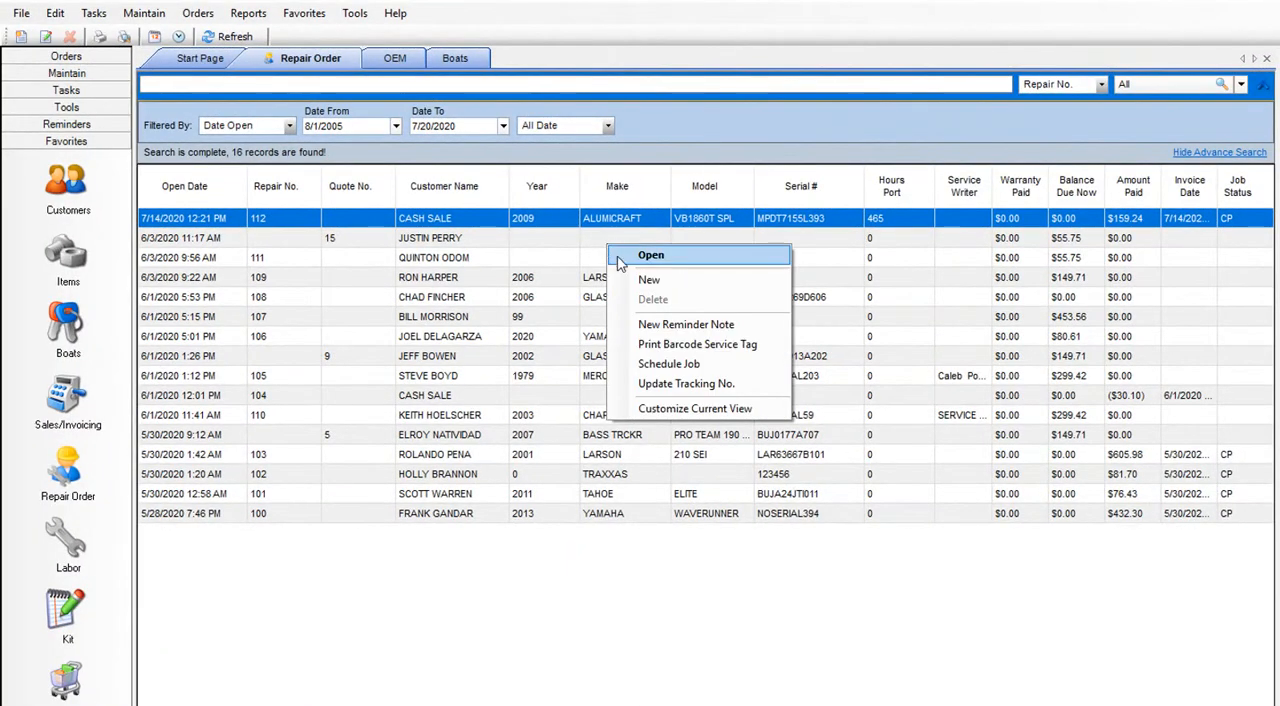
left_click(650, 254)
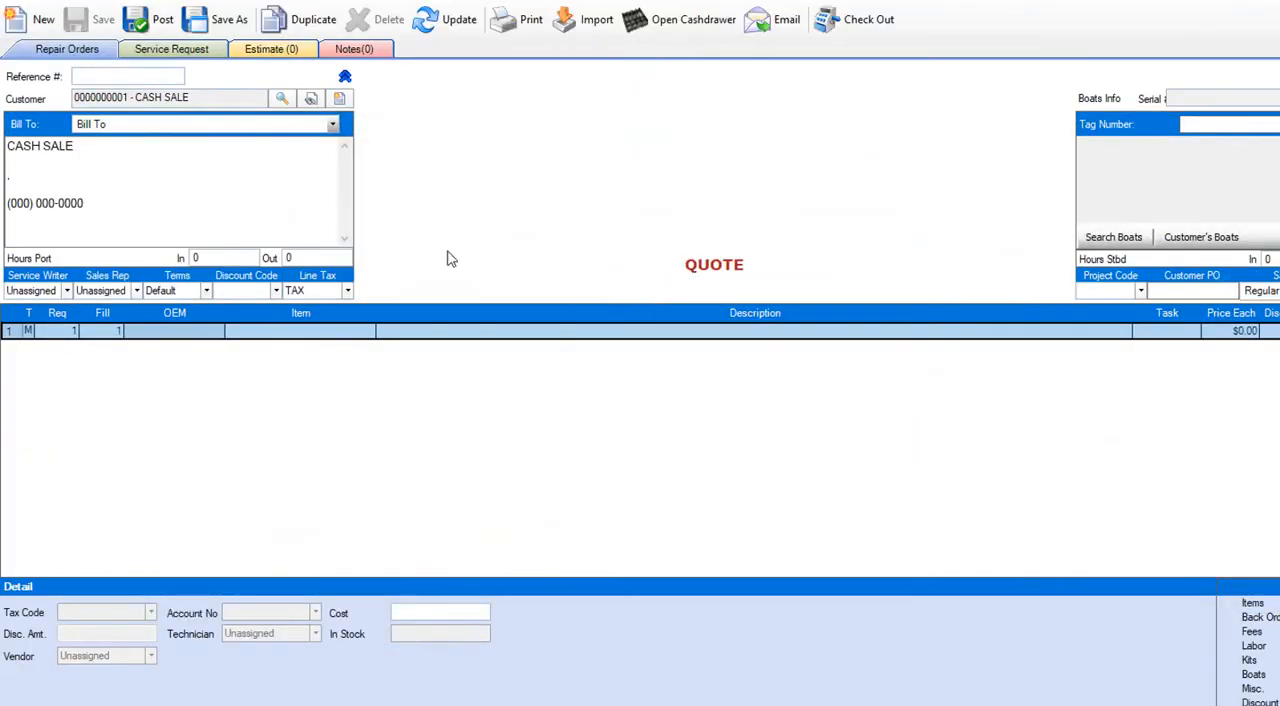
left_click(340, 98)
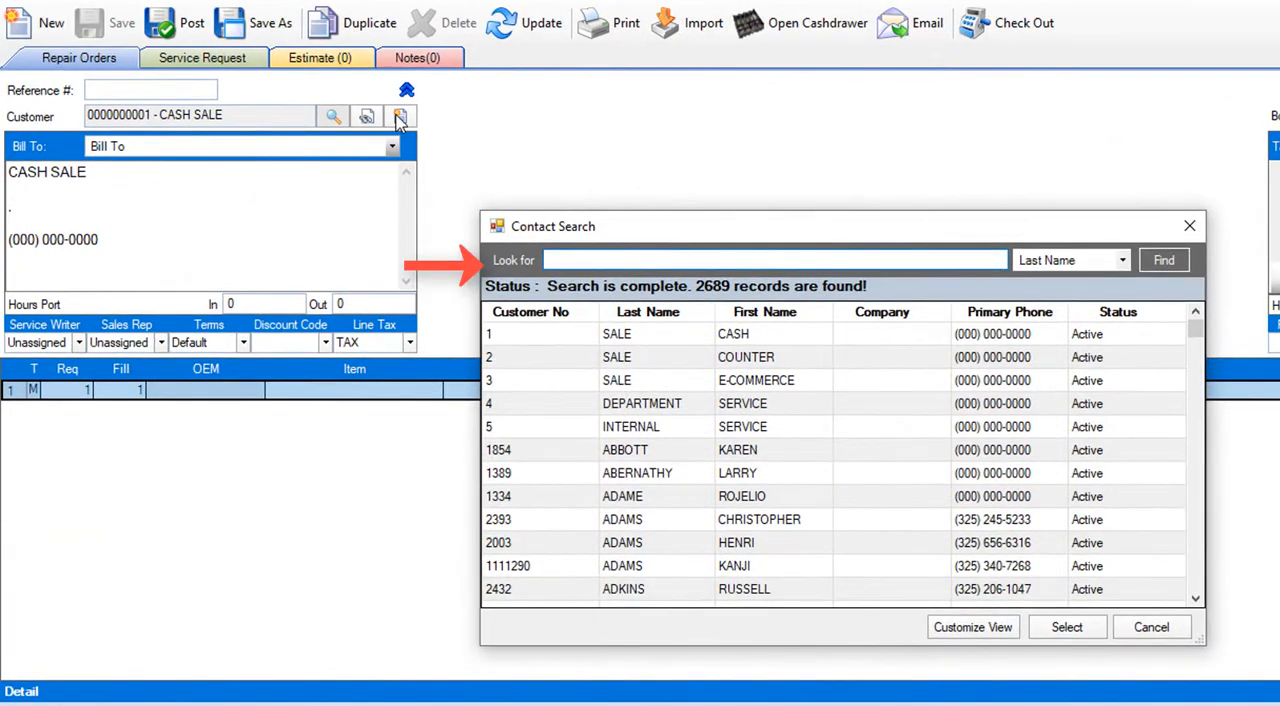
type("ATKINS")
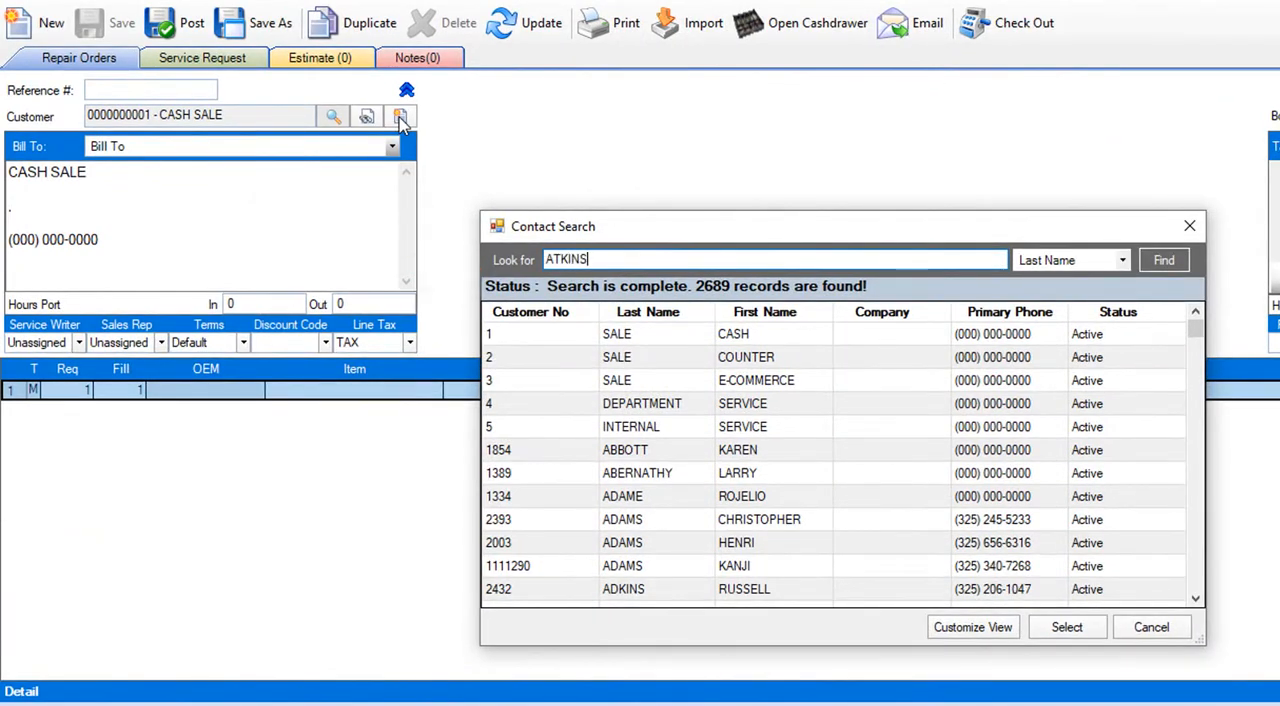
left_click(1164, 260)
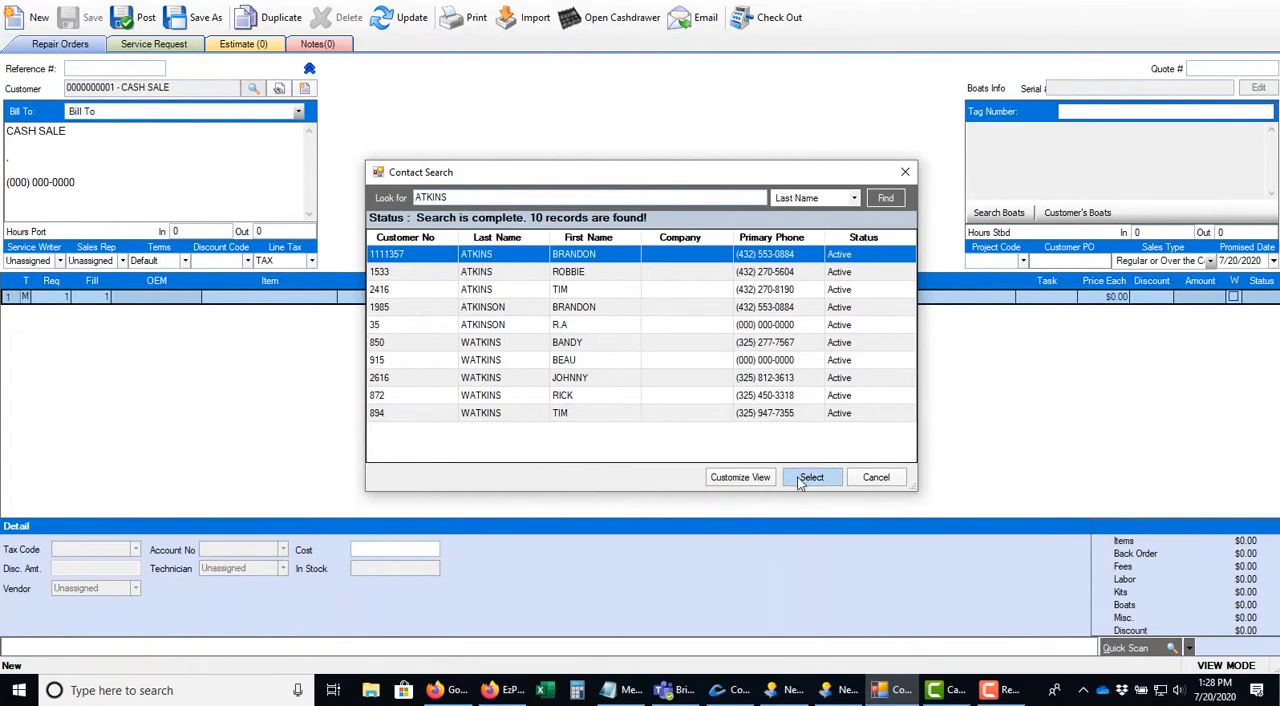
left_click(811, 477)
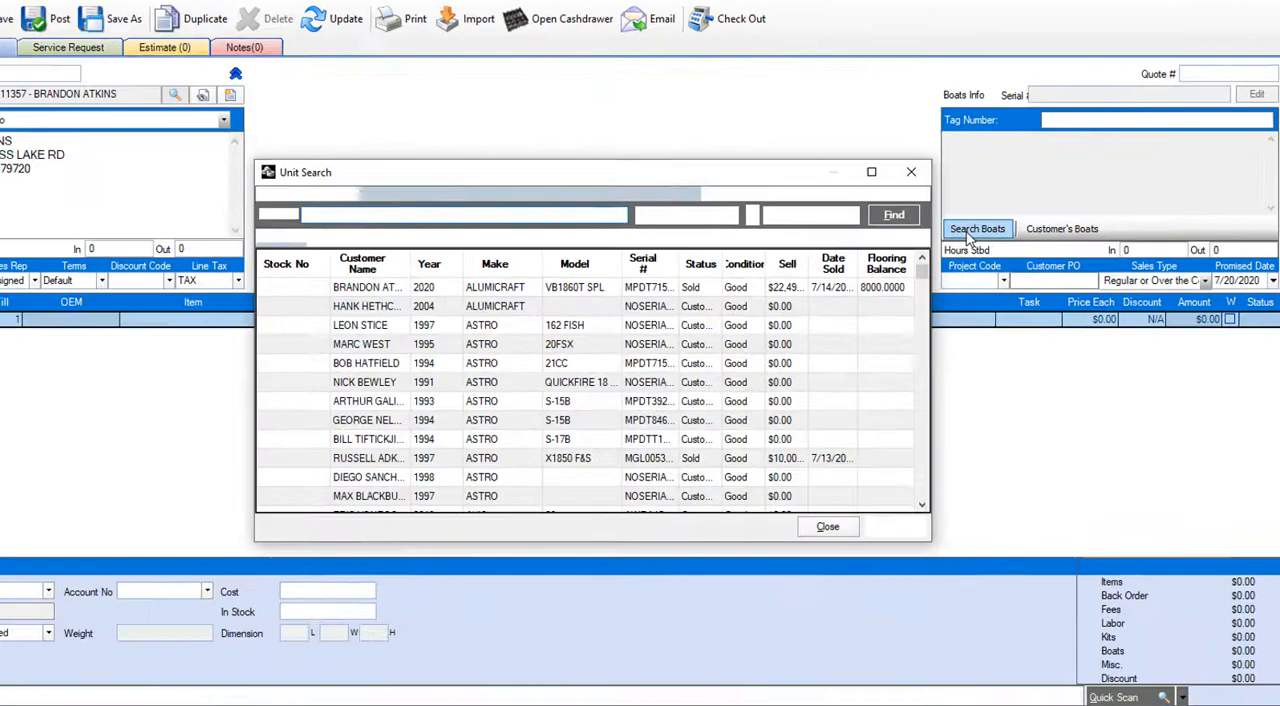
Step: Attach the customer's 2020 Alumicraft VB1860T SPL boat to the repair order
left_click(893, 214)
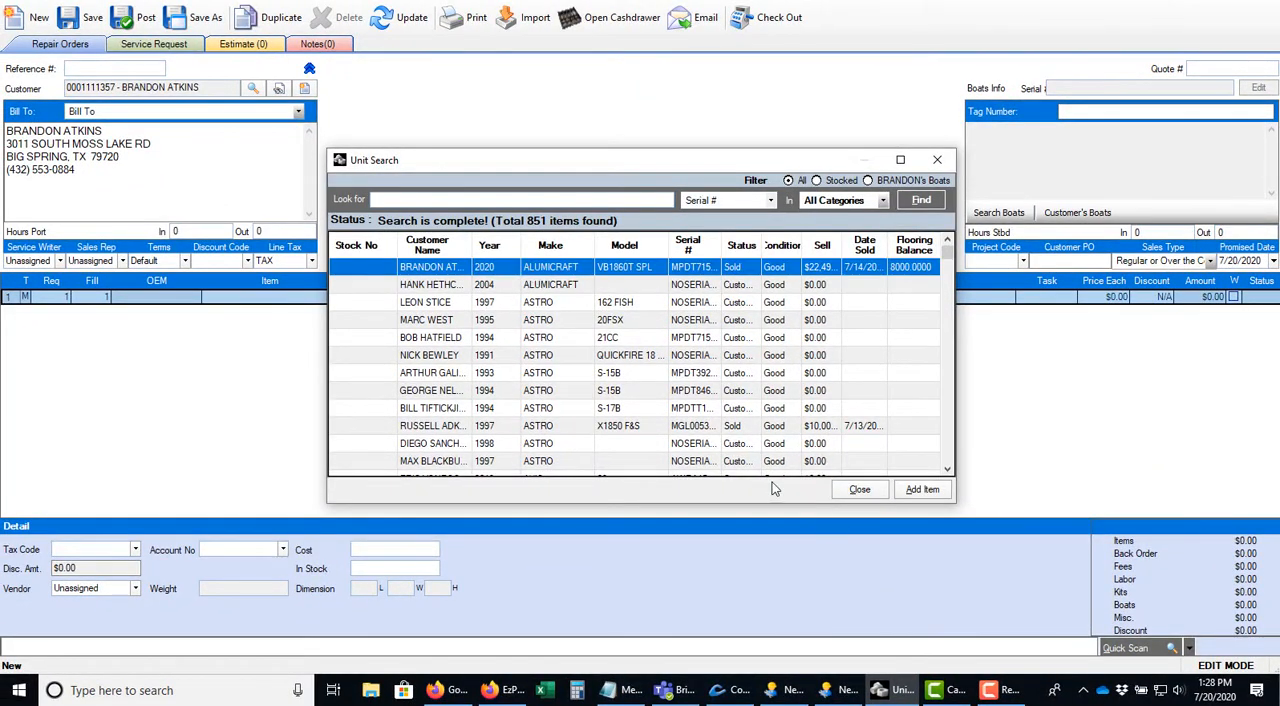
left_click(921, 489)
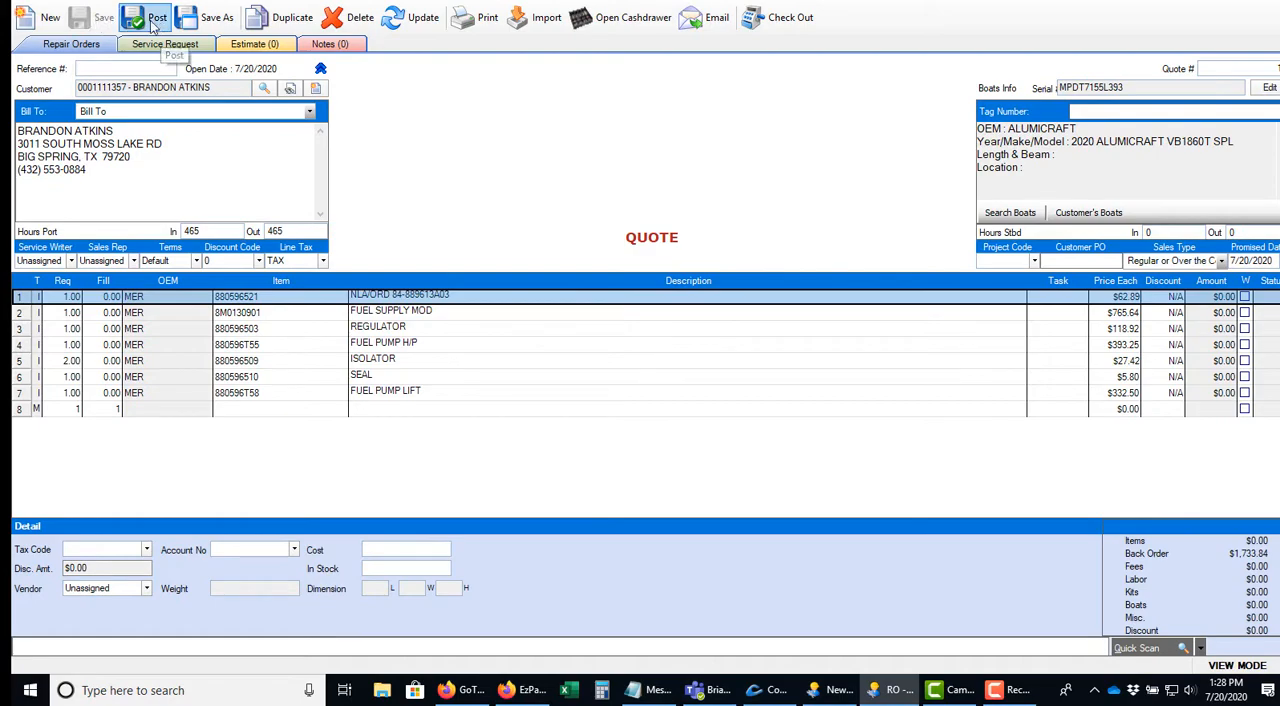
Step: Post the repair order as repair 113 with all part lines on special order
left_click(145, 17)
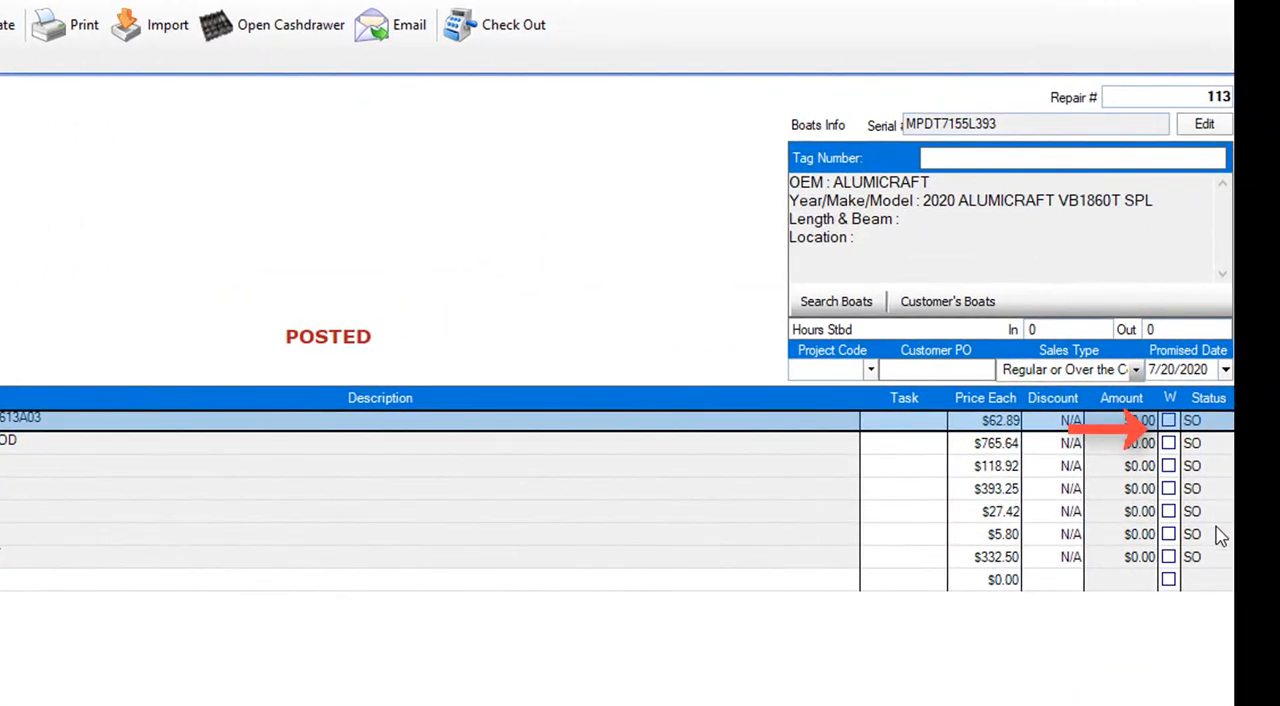
mouse_move(1220, 573)
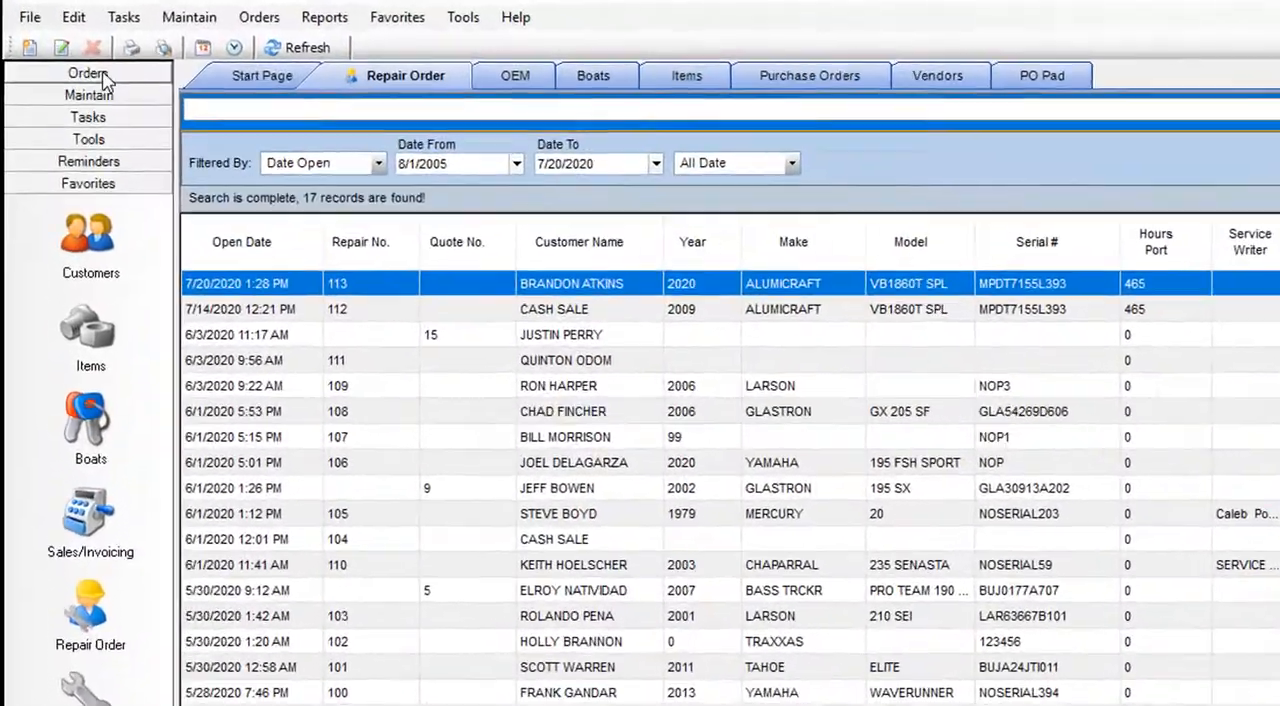
Step: Create a Mercury Marine purchase order with all eight PO pad parts, totalling $1,358.40
left_click(90, 230)
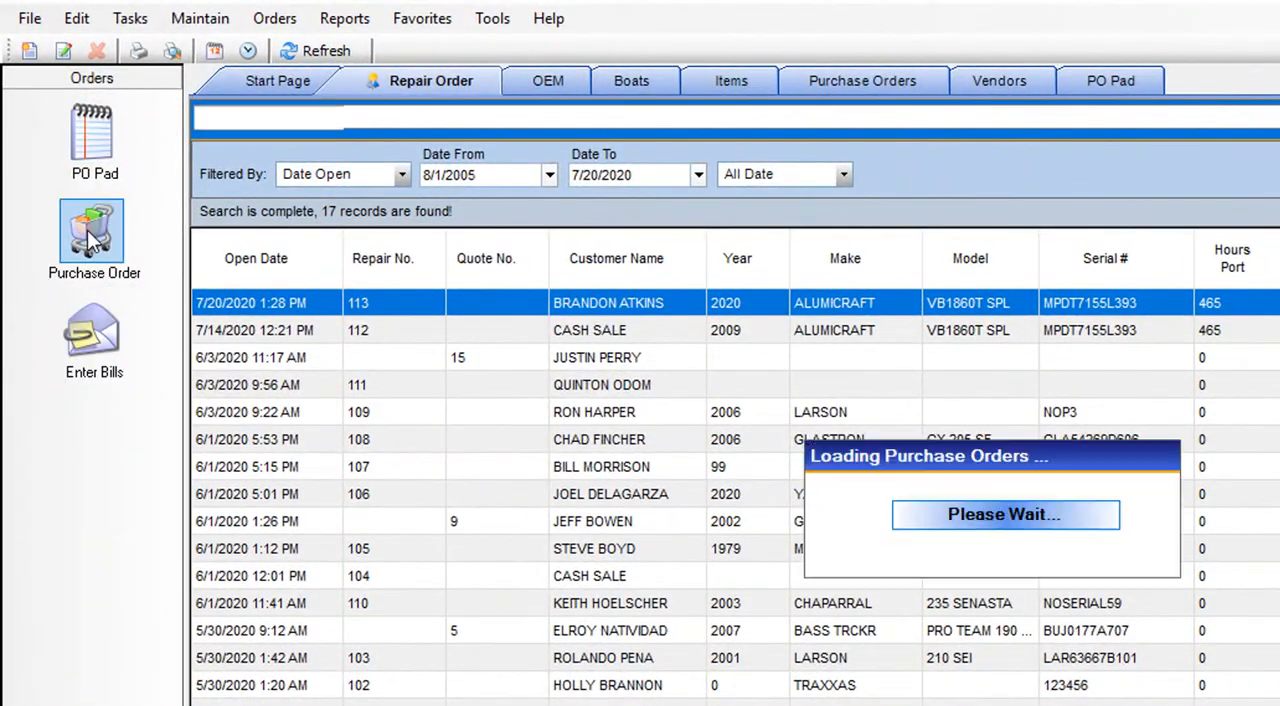
left_click(94, 230)
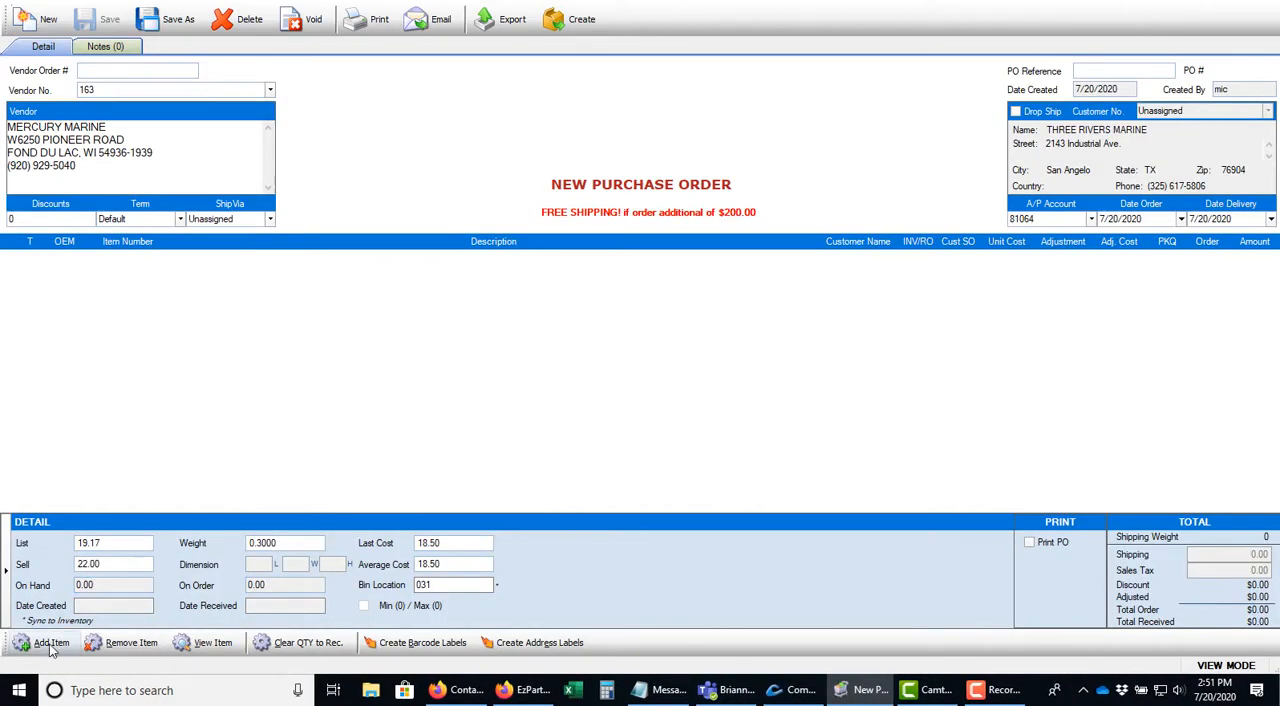
left_click(51, 642)
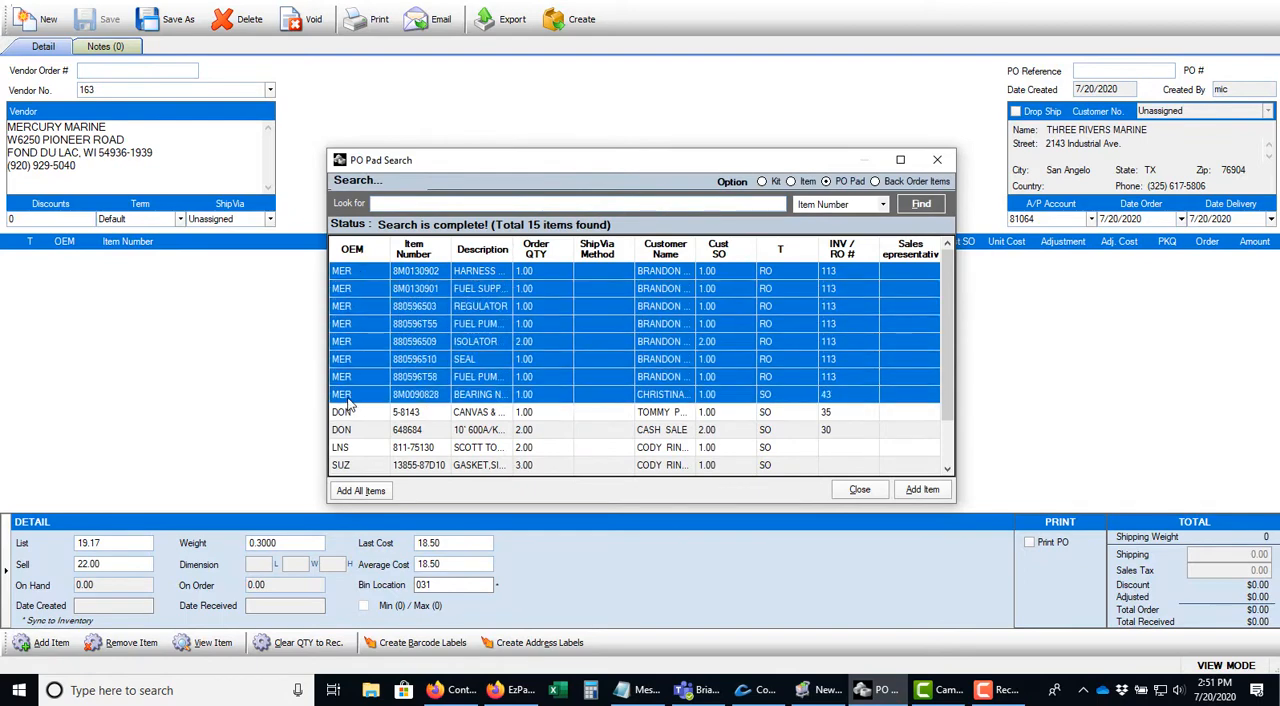
left_click(360, 490)
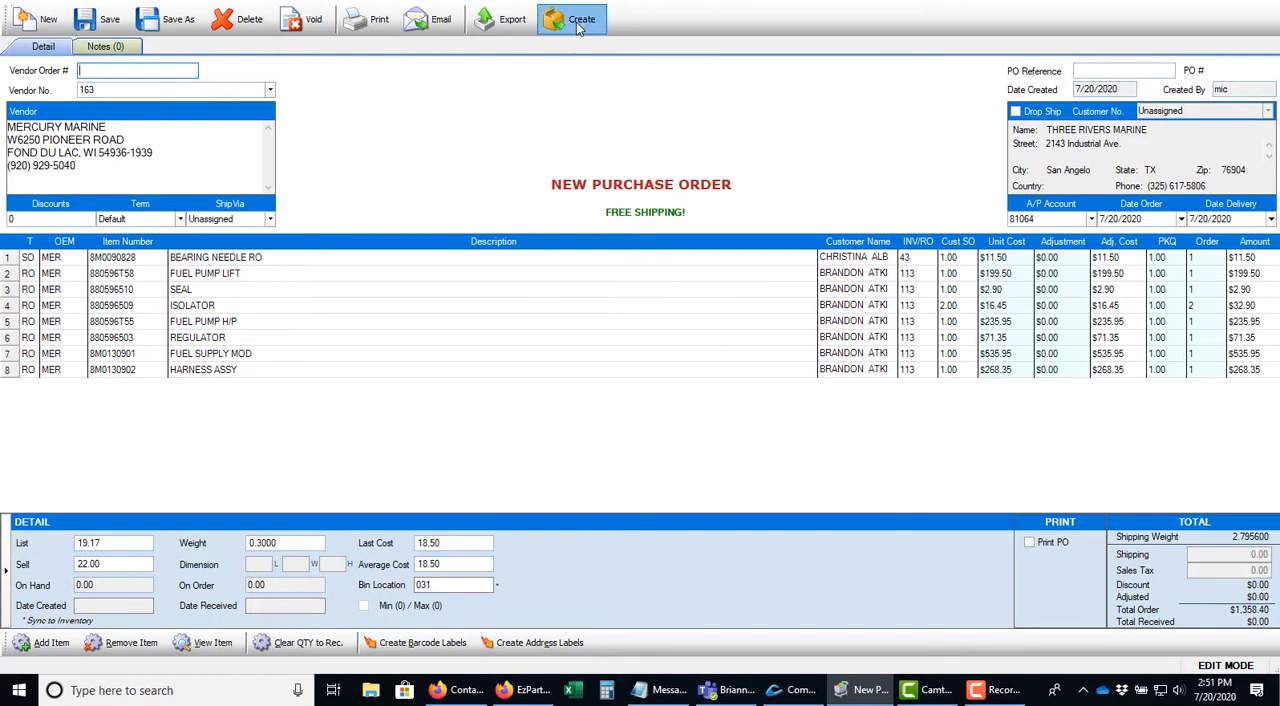
Step: Save outstanding purchase order 114 and open its MercNet CSV export
left_click(581, 19)
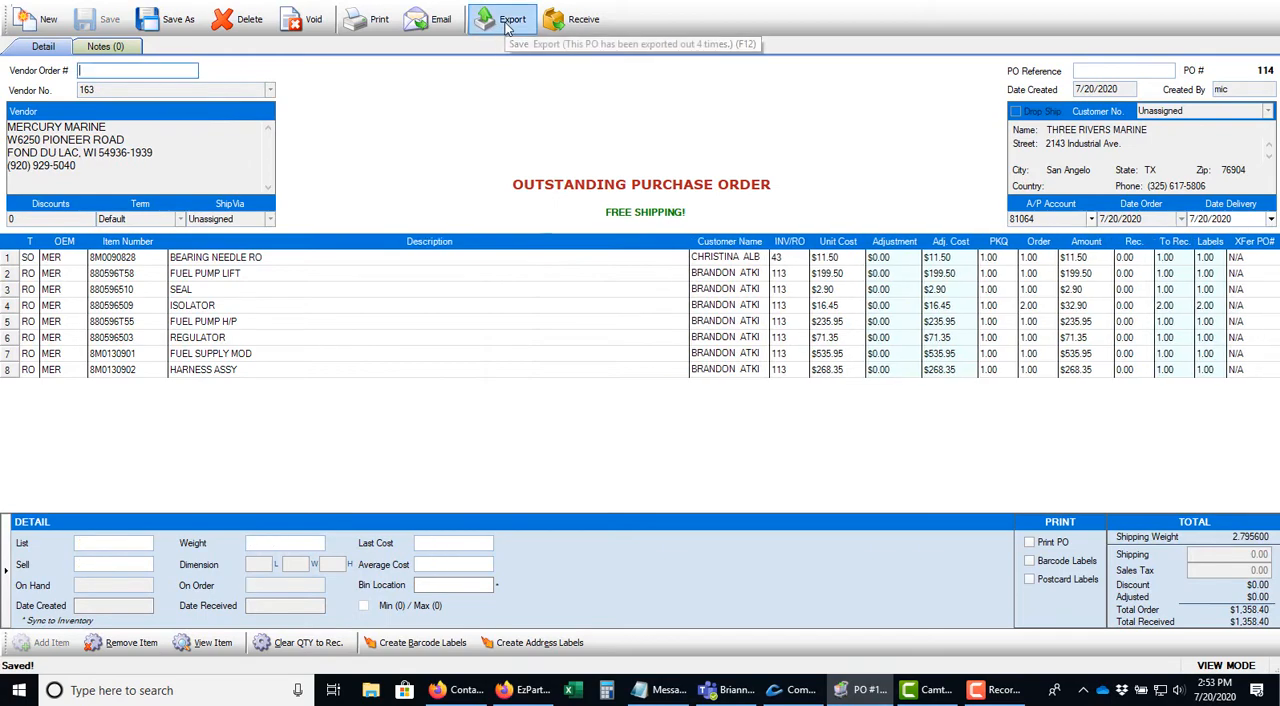
left_click(512, 18)
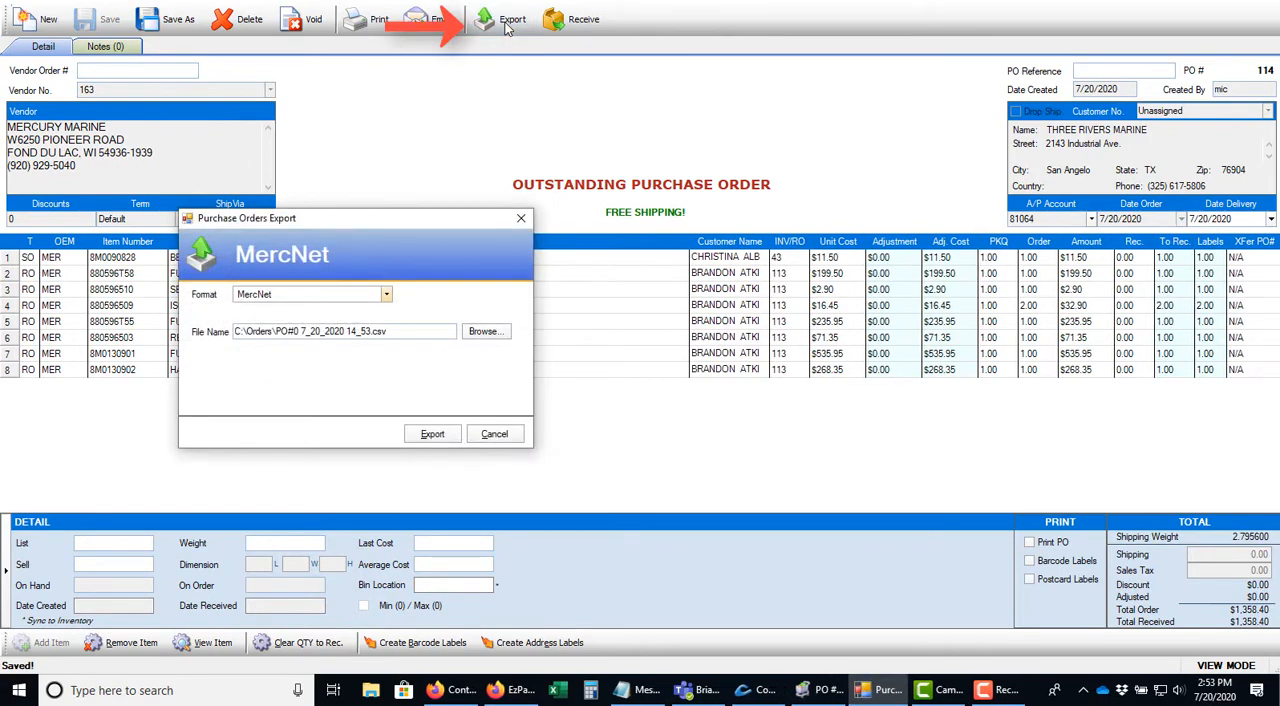